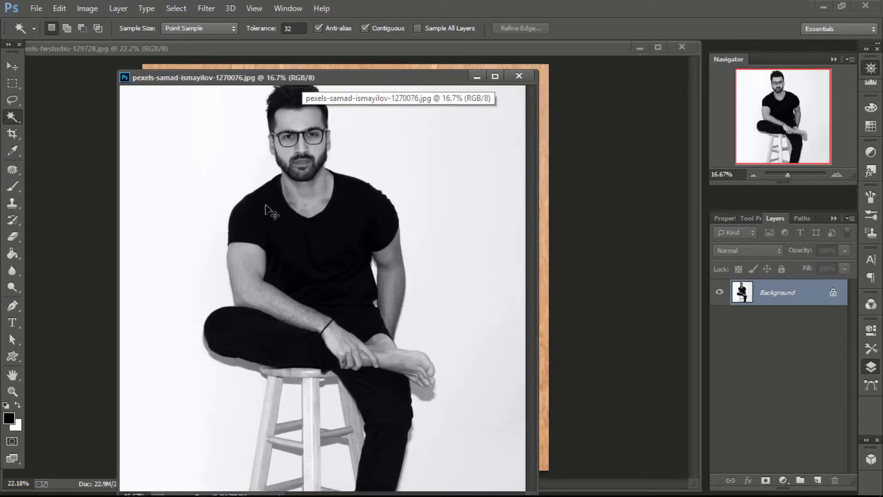
- Quick-select the man's hair, then extend the selection over face, ears and neck
key("ctrl+plus")
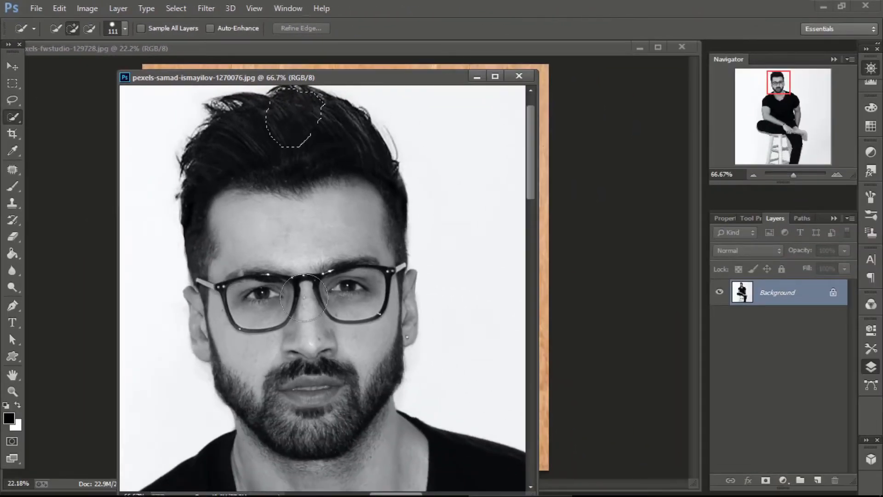
left_click_drag(304, 295, 402, 304)
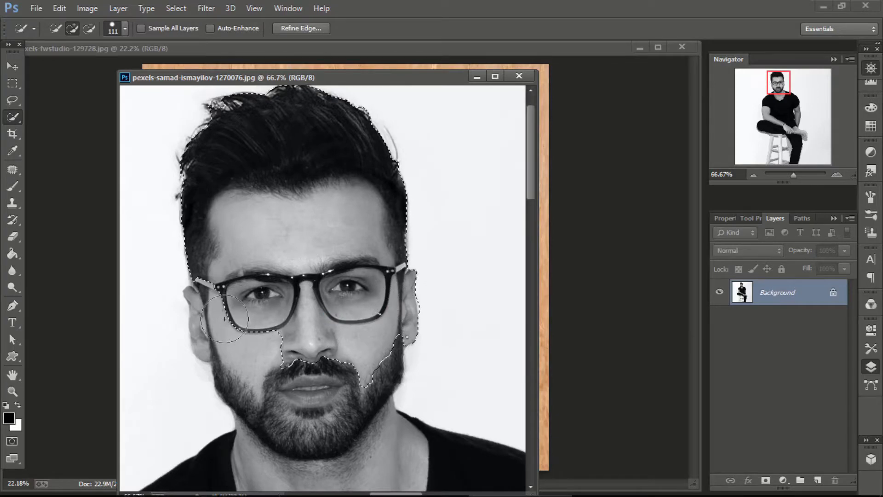
left_click_drag(225, 321, 307, 363)
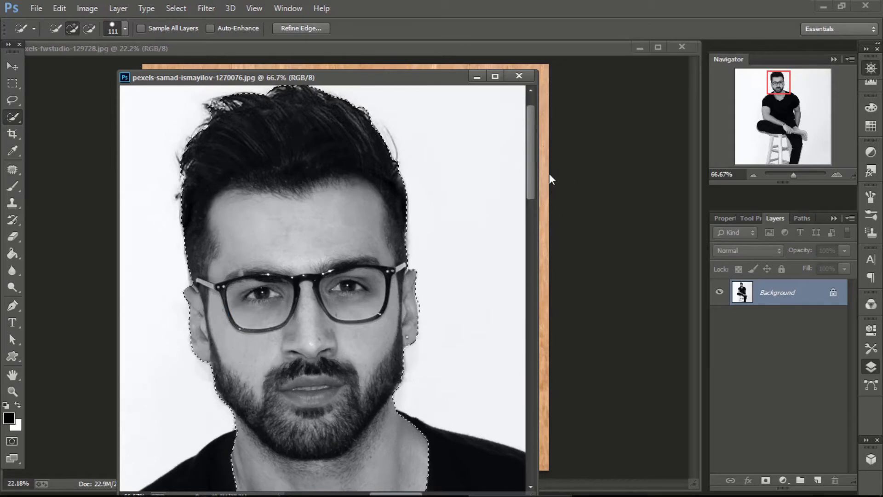
scroll("down", 3)
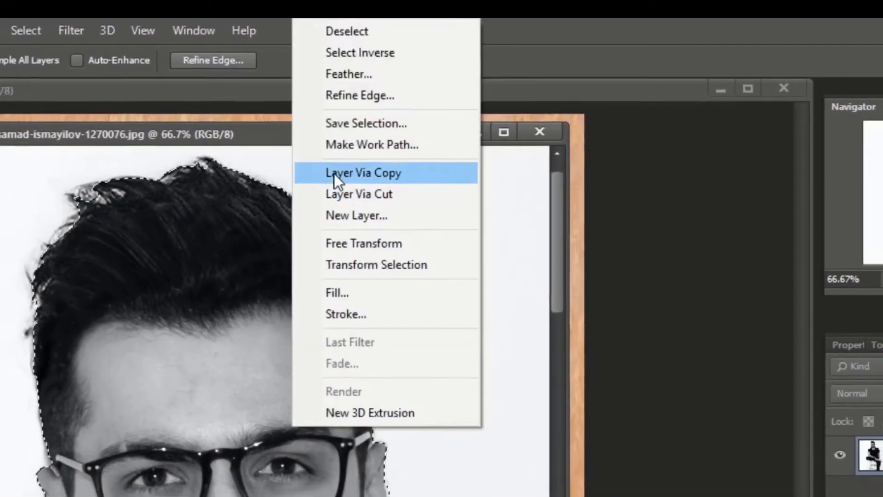
- Copy the selected head onto its own layer via Layer Via Copy
left_click(364, 172)
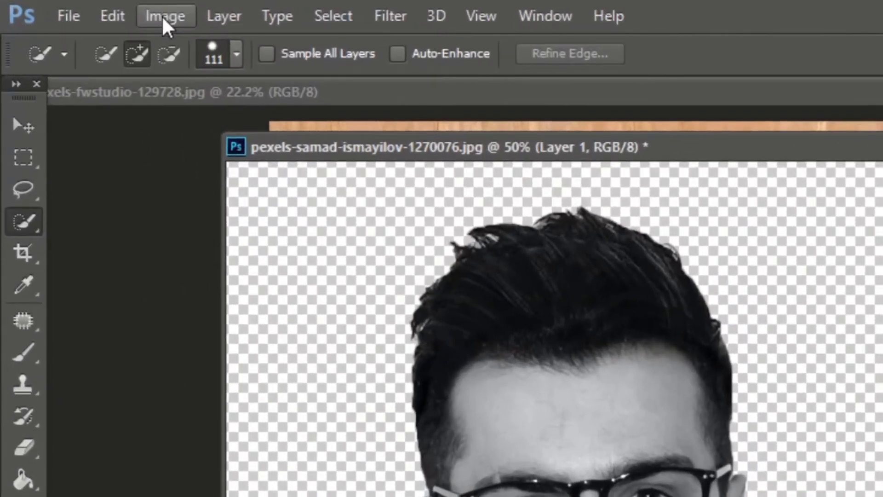
- Apply a Threshold adjustment at about 89 to make the portrait stark black and white
left_click(165, 15)
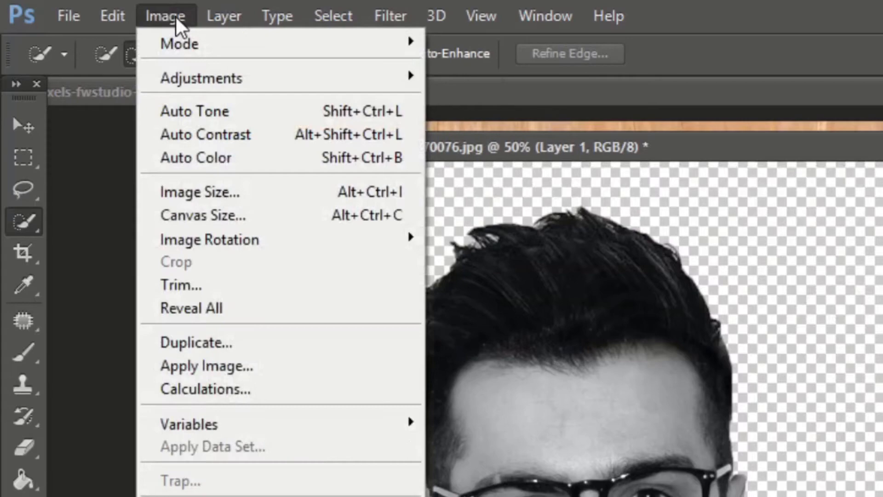
mouse_move(202, 77)
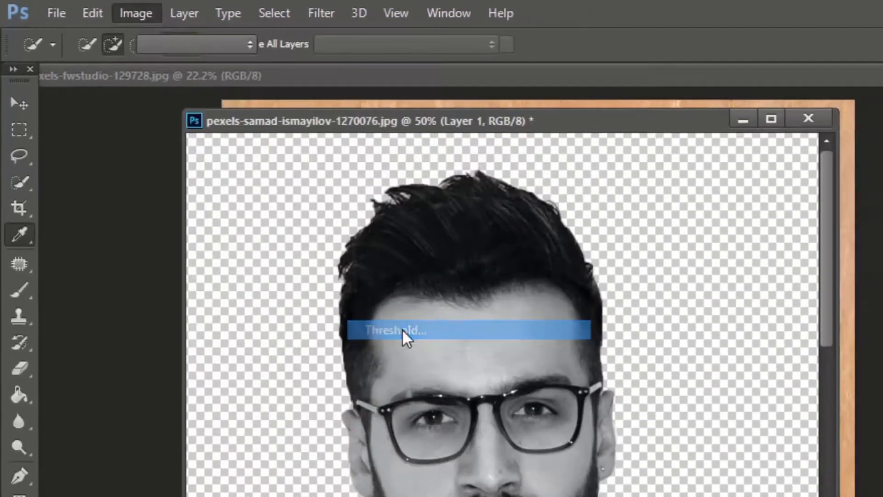
left_click(395, 331)
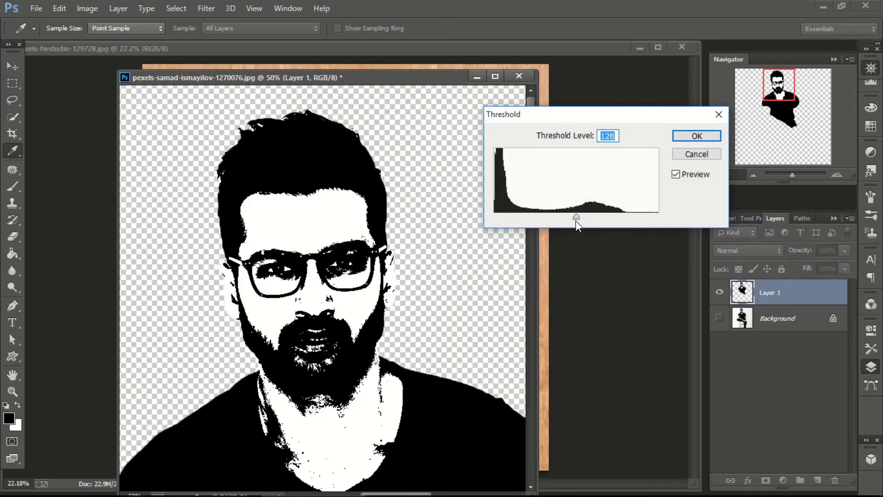
left_click_drag(576, 217, 545, 219)
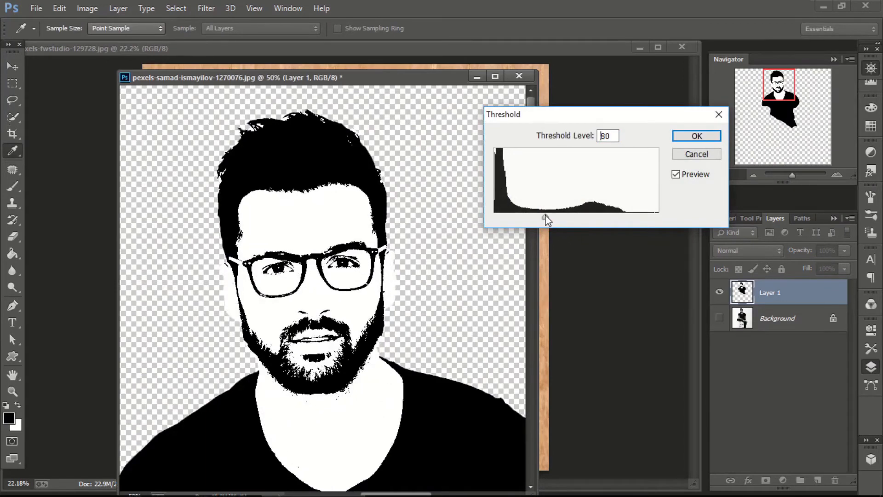
left_click_drag(545, 219, 552, 220)
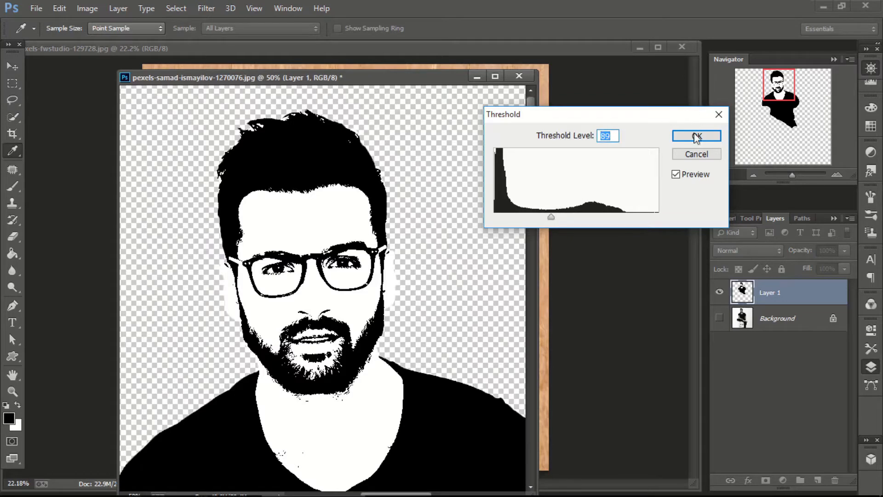
left_click(696, 136)
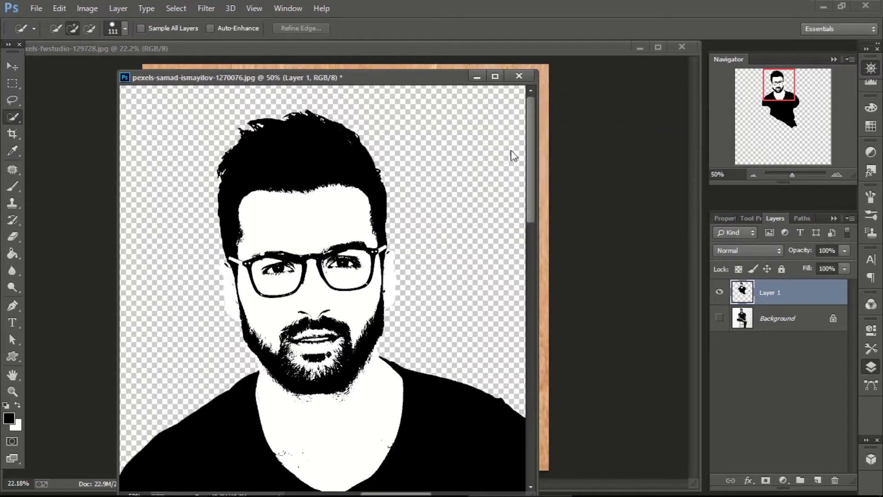
mouse_move(265, 230)
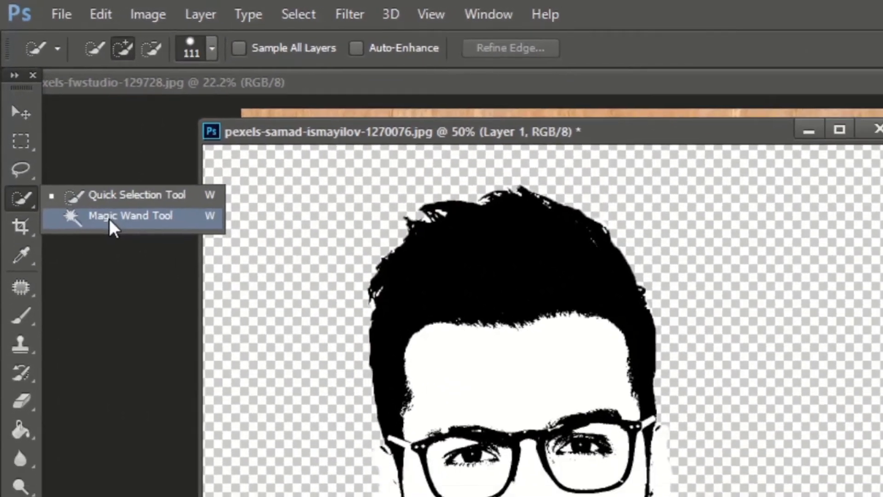
- Magic-wand the white forehead skin, delete it and deselect
left_click(130, 215)
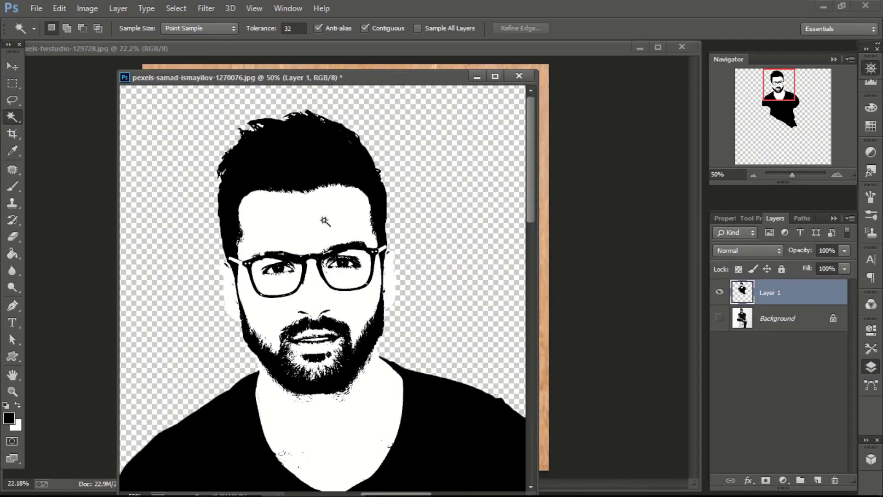
left_click(323, 220)
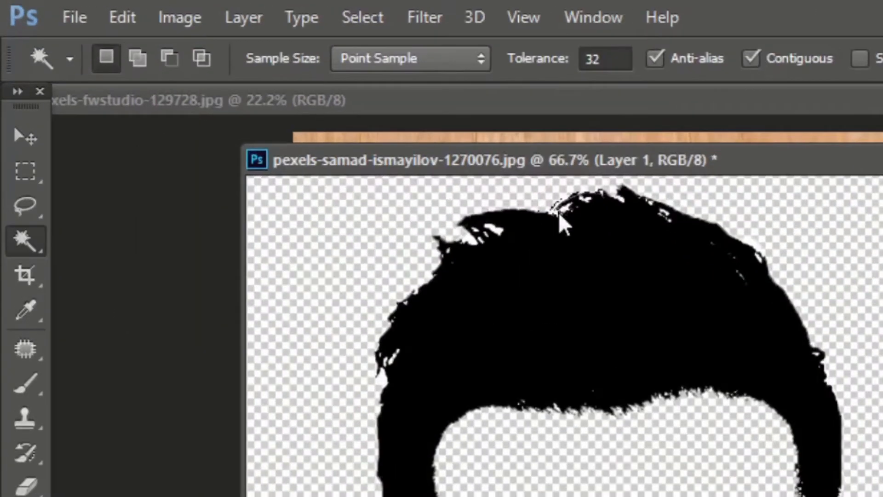
key("ctrl+d")
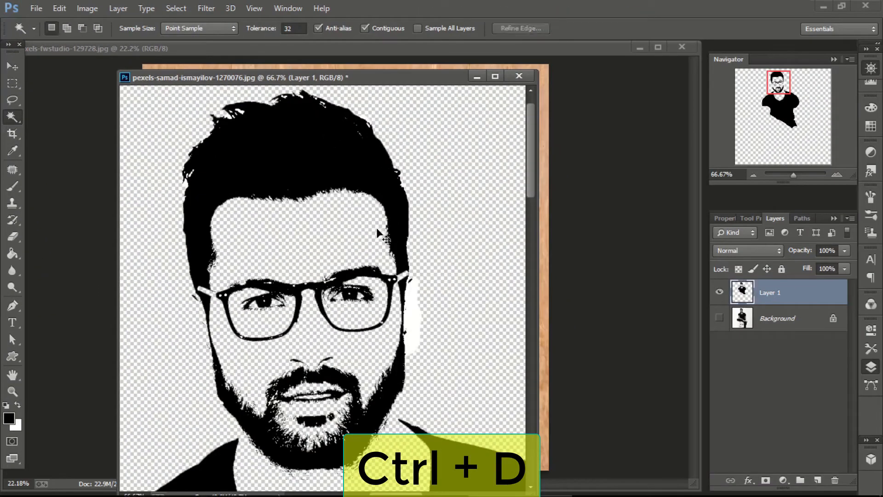
key("ctrl+d")
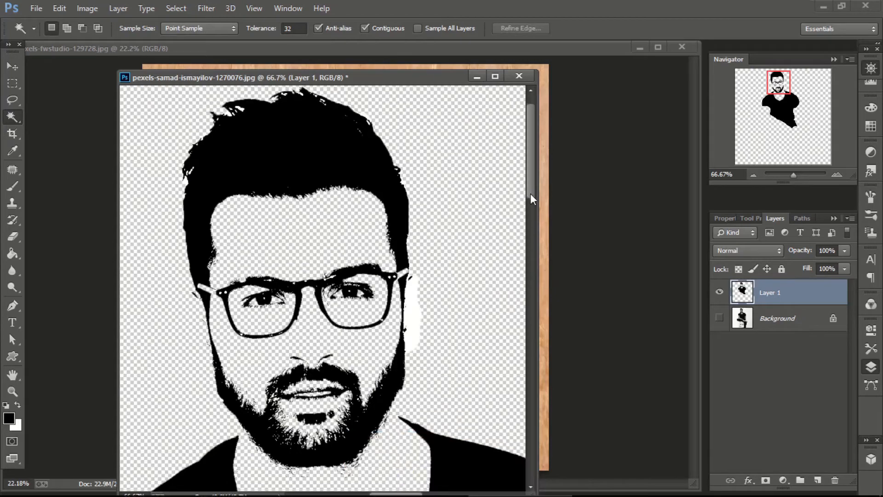
scroll("down", 3)
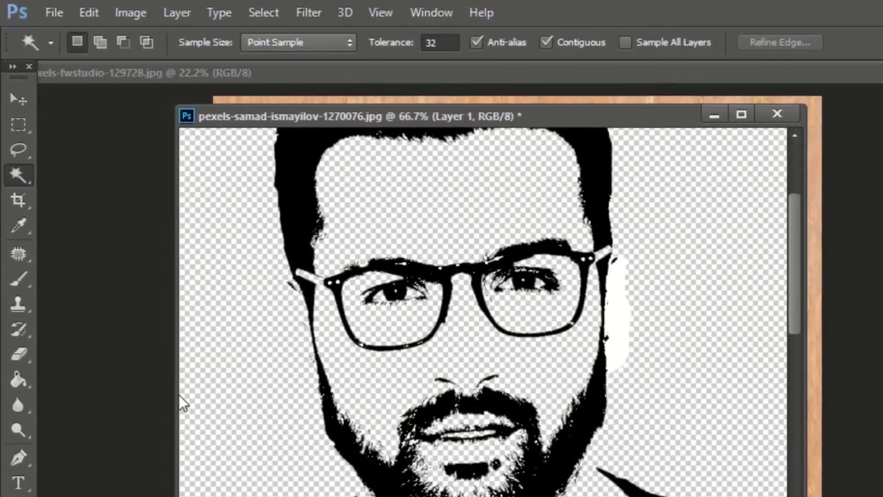
- Pick the Brush Tool to touch up the black portrait layer
left_click(18, 280)
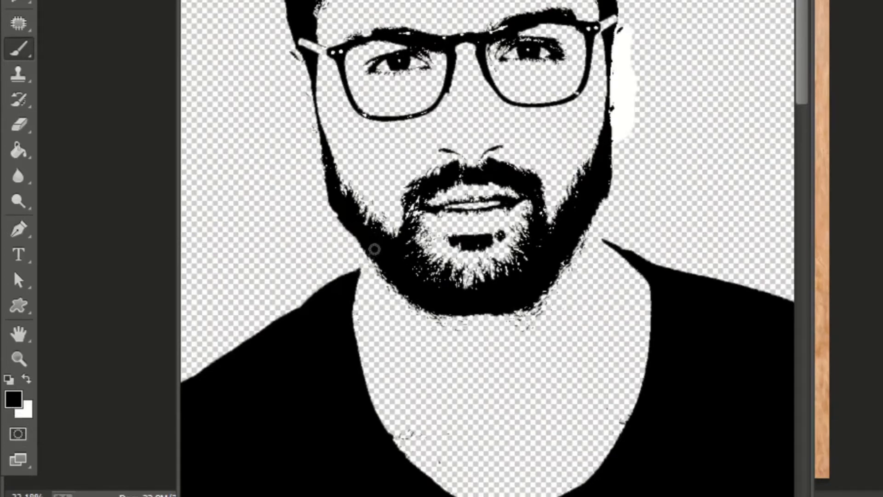
mouse_move(346, 296)
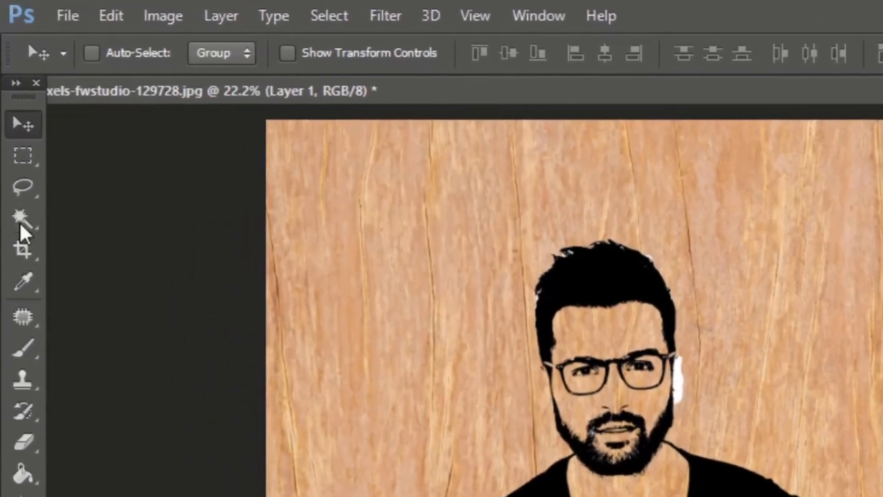
- Magic-wand the white patch beside the ear, delete it and deselect
left_click(24, 219)
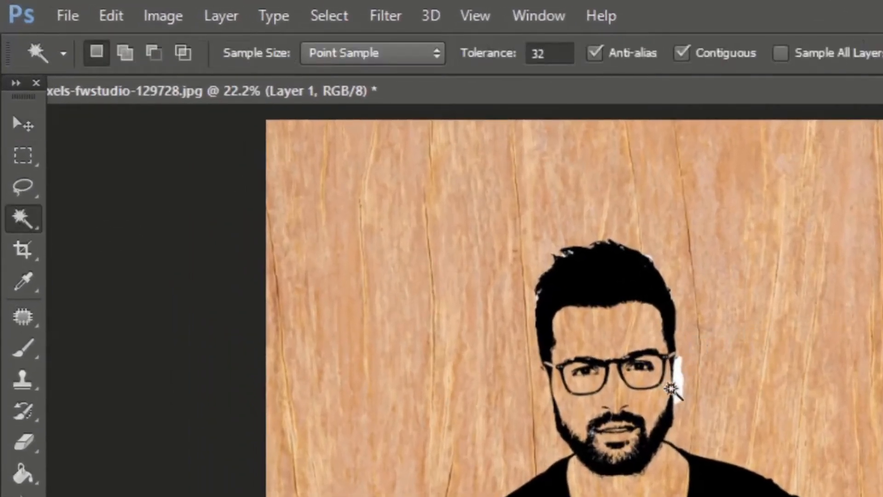
left_click(676, 388)
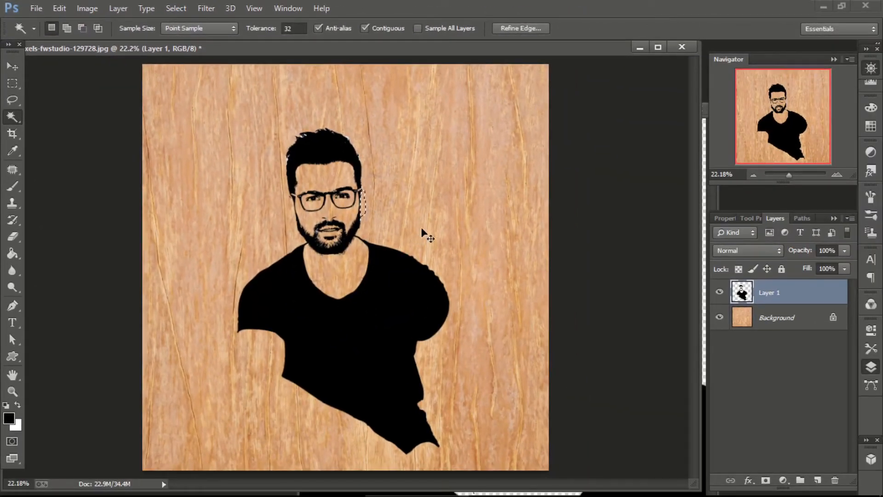
key("ctrl+d")
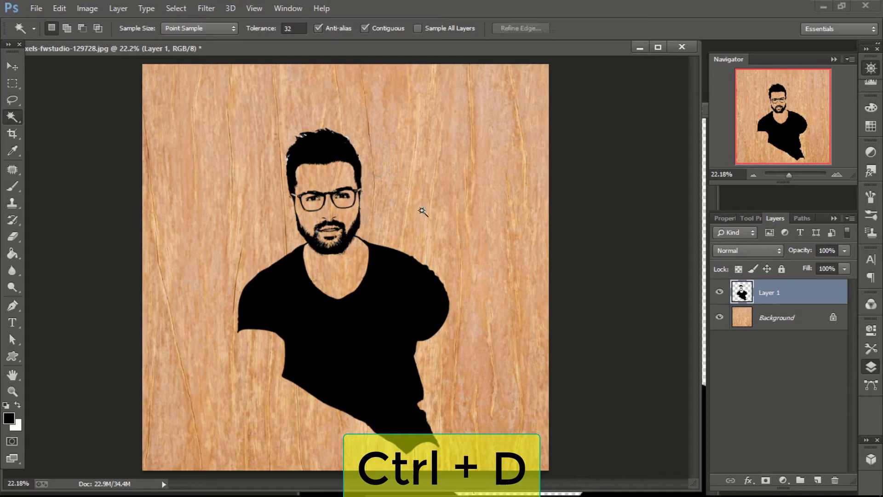
key("ctrl+d")
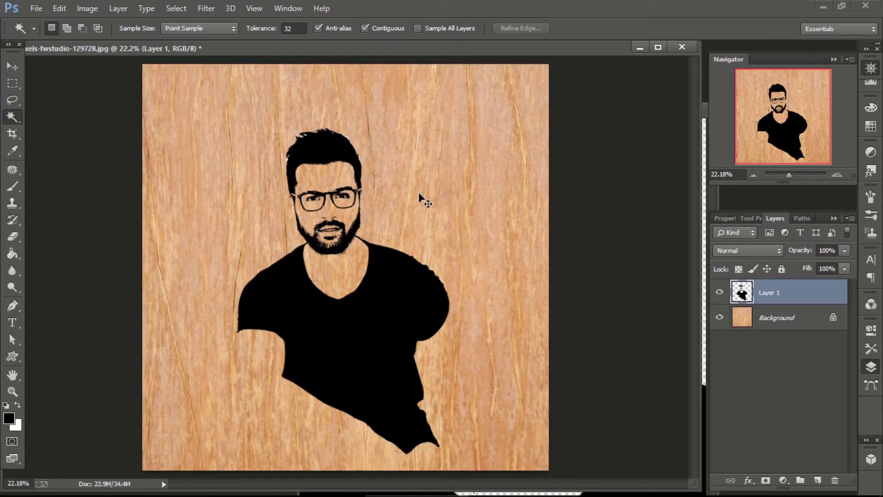
key("ctrl+t")
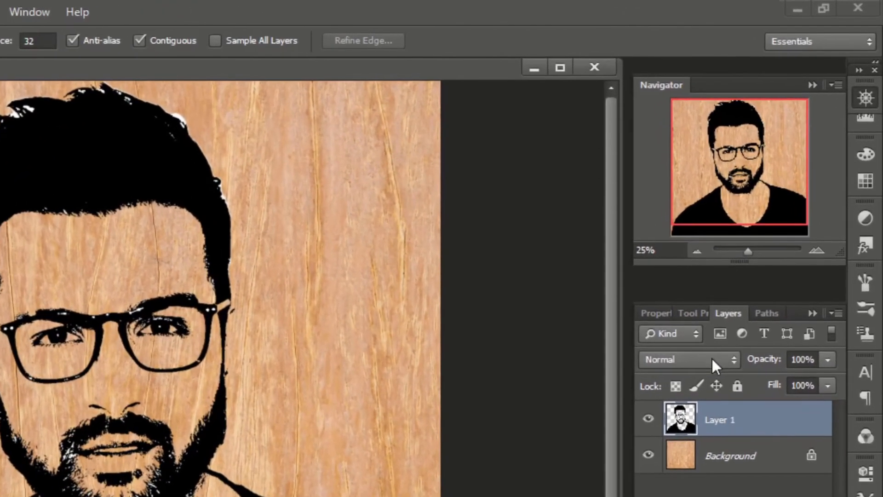
- Set Layer 1 to Color Burn and lower its fill to about 27%
left_click(688, 360)
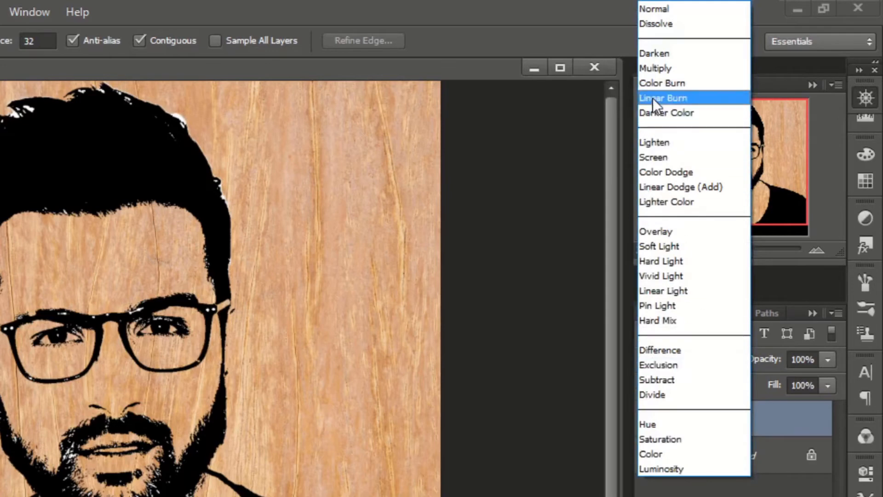
left_click(663, 82)
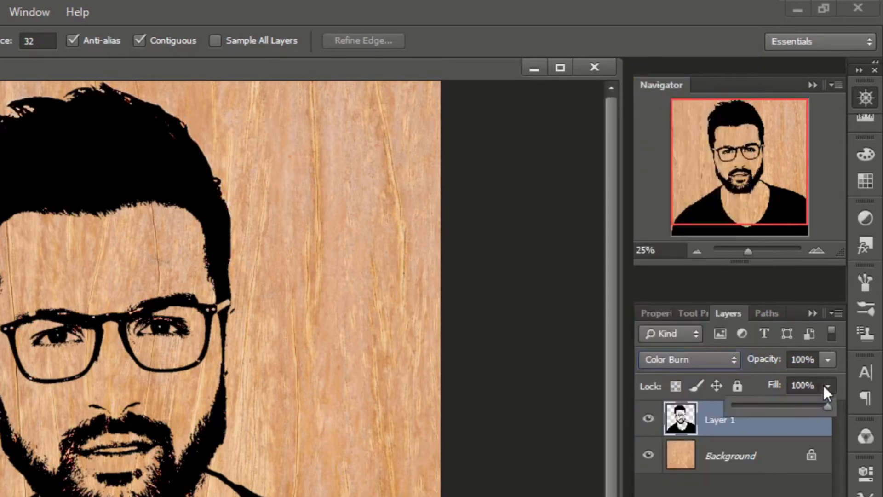
left_click_drag(839, 403, 777, 405)
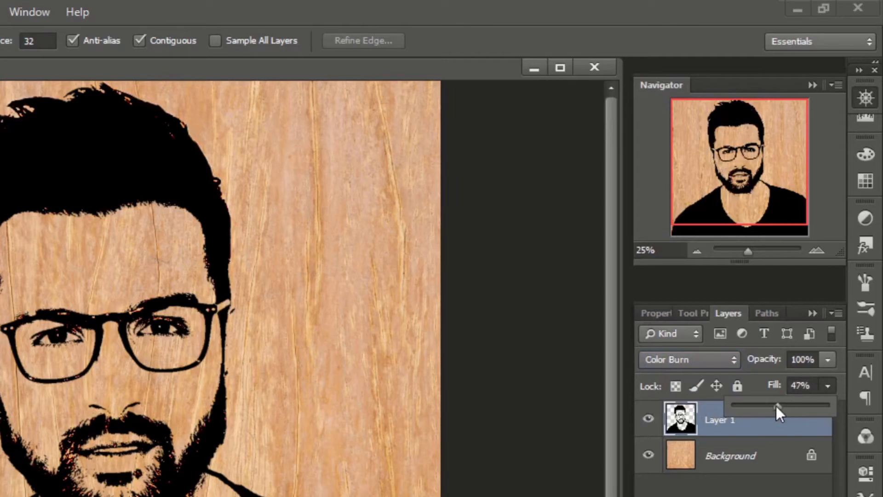
left_click_drag(779, 404, 757, 403)
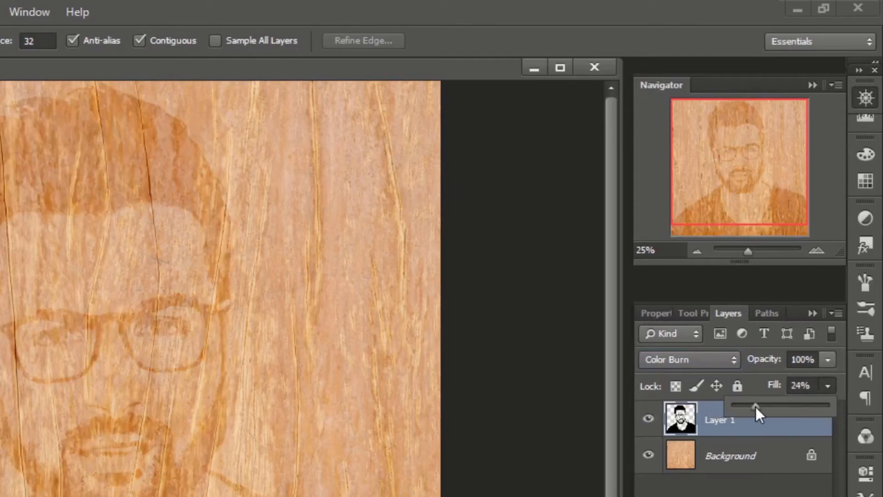
left_click_drag(754, 404, 766, 404)
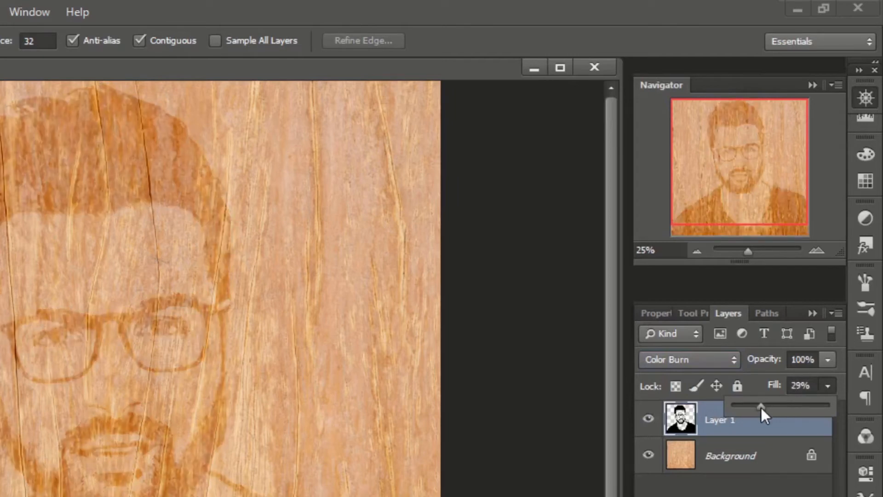
left_click_drag(766, 405, 759, 405)
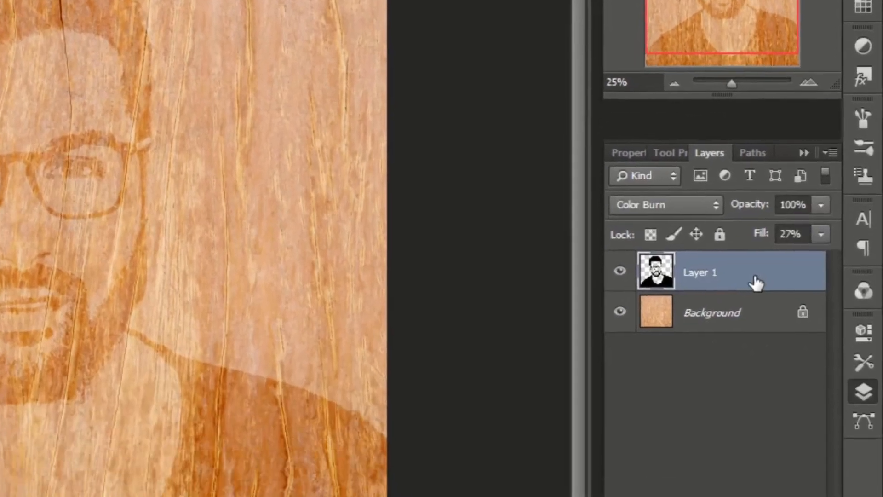
- Enable Bevel & Emboss on Layer 1 with Chisel Hard technique, depth 80 and Down direction
double_click(698, 272)
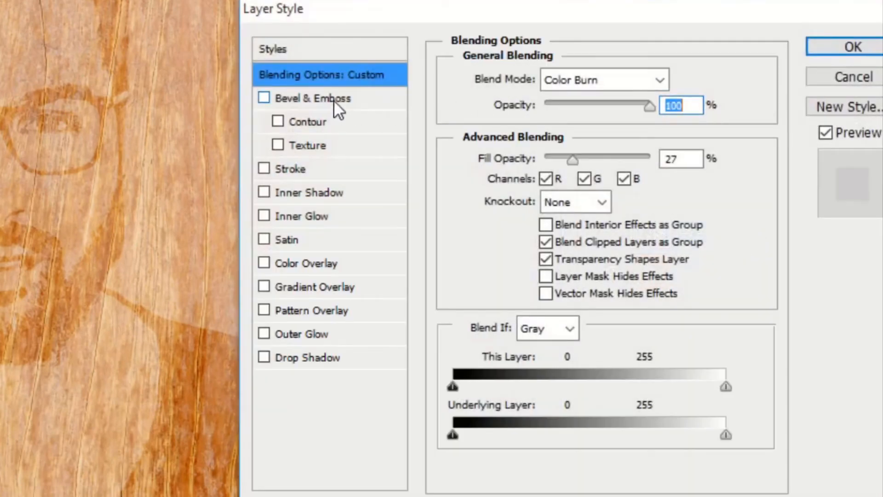
left_click(264, 97)
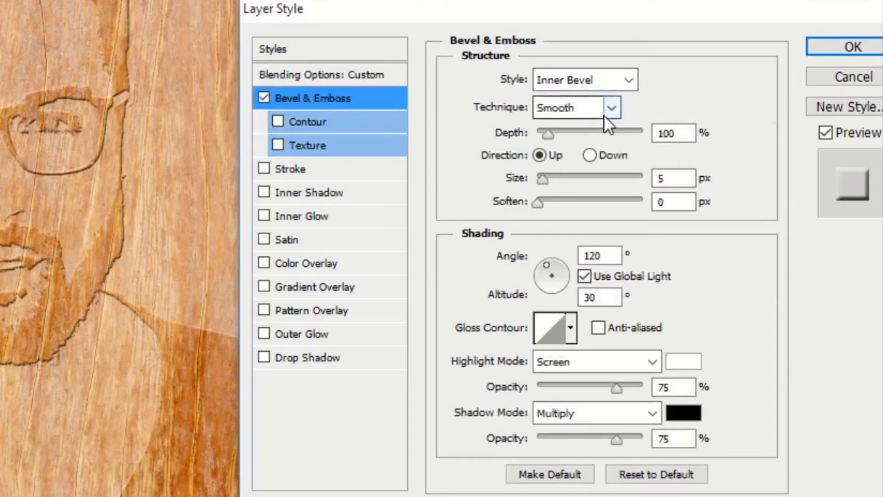
left_click(574, 107)
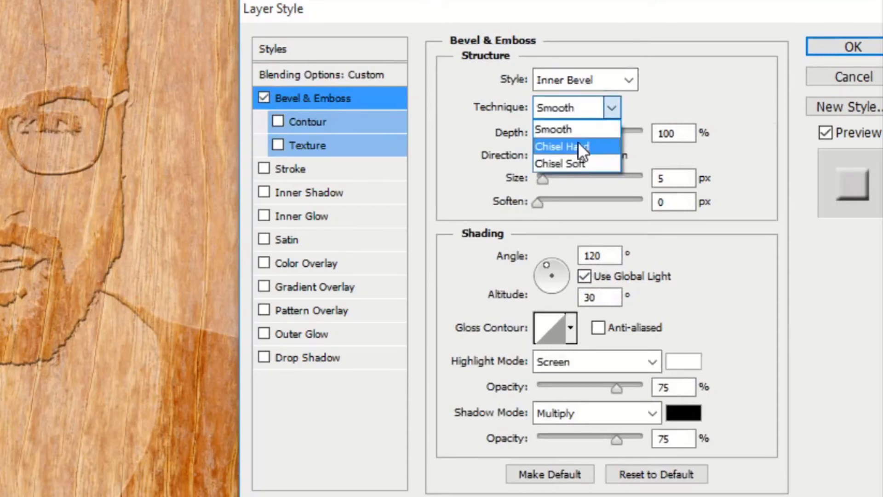
left_click(561, 147)
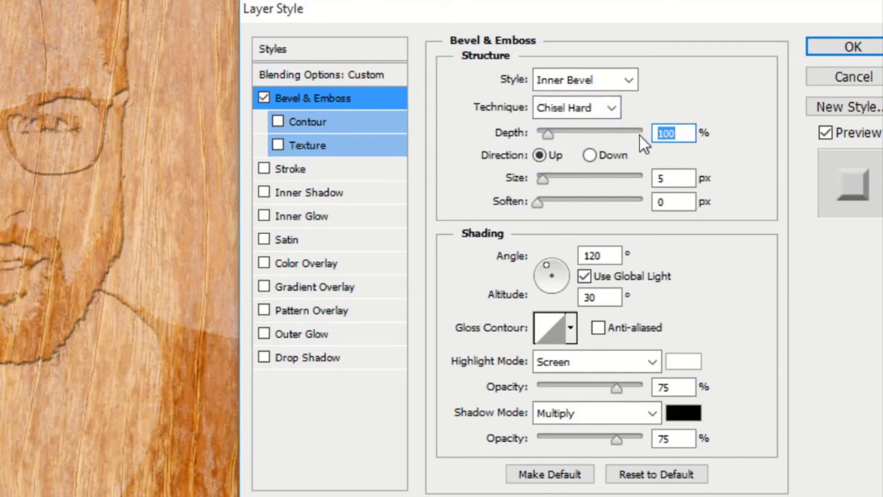
type("80")
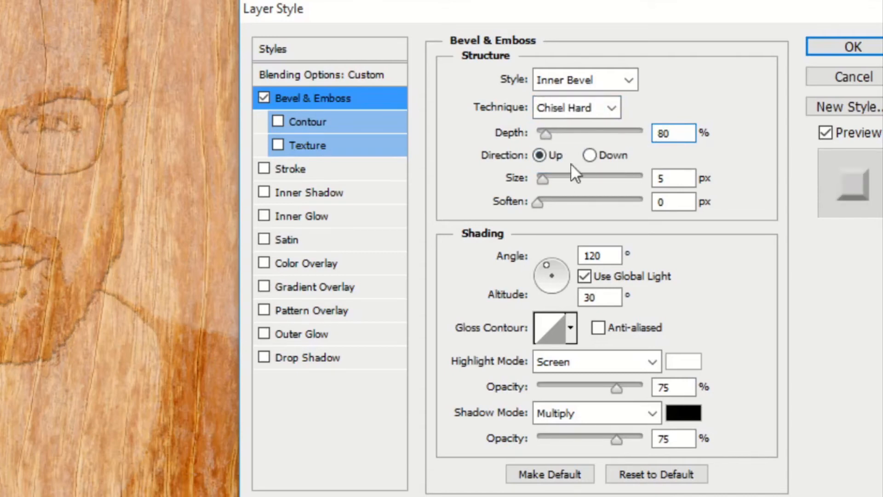
left_click(589, 156)
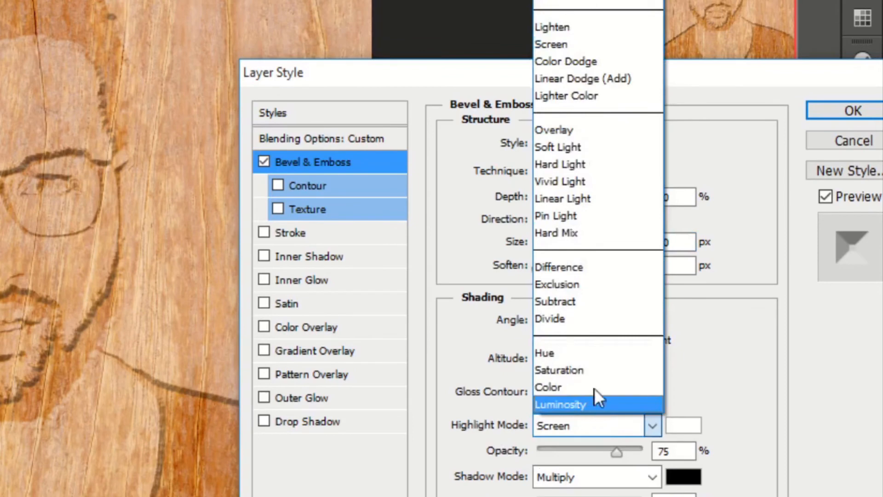
mouse_move(566, 62)
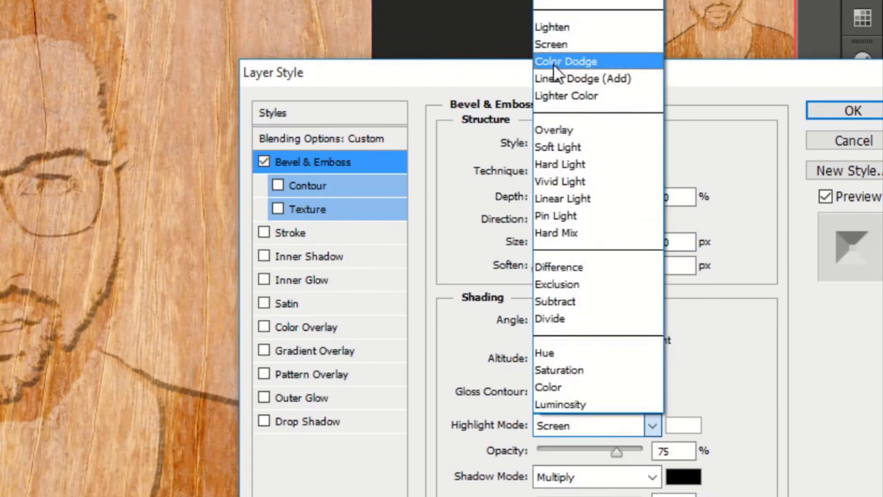
- Set the bevel highlight mode to Color Dodge at 50% opacity
left_click(566, 62)
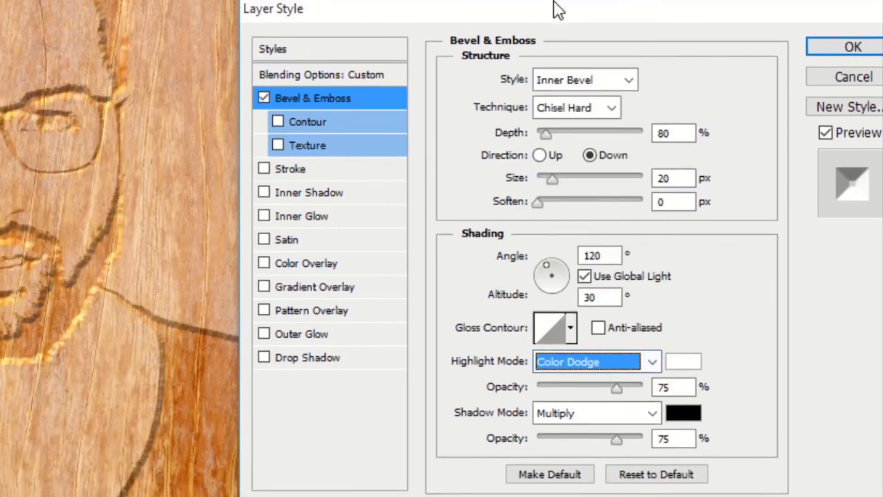
left_click(672, 387)
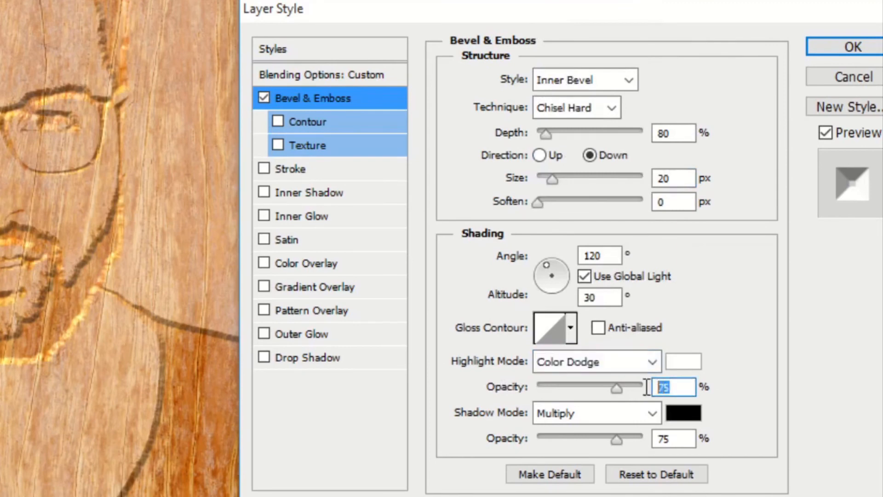
type("5")
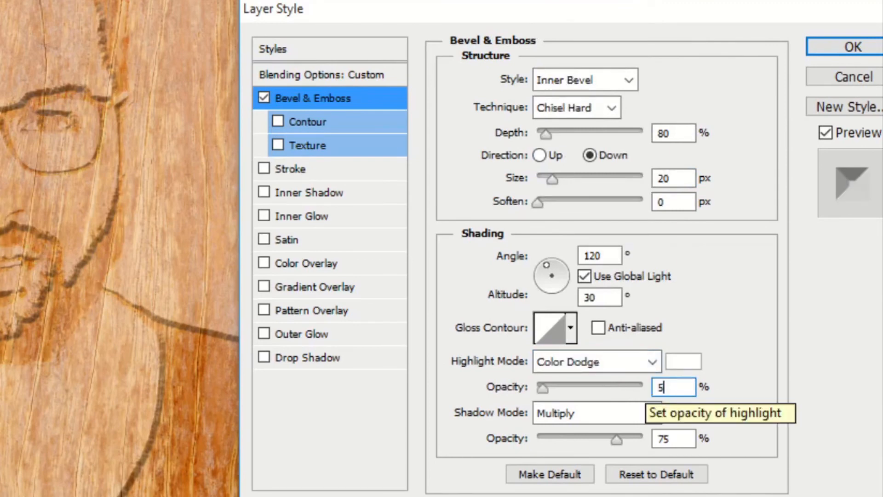
type("0")
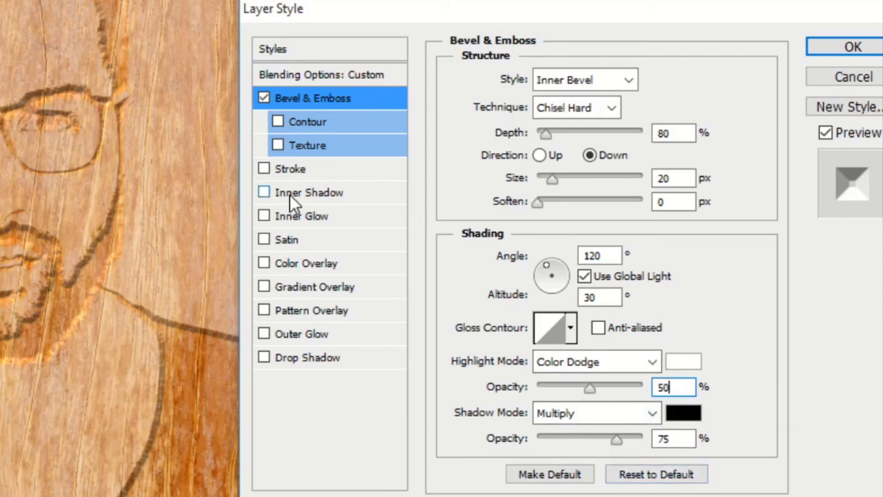
- Enable Inner Shadow with distance 25 px, choke 30% and size 35 px, then apply the styles
left_click(309, 192)
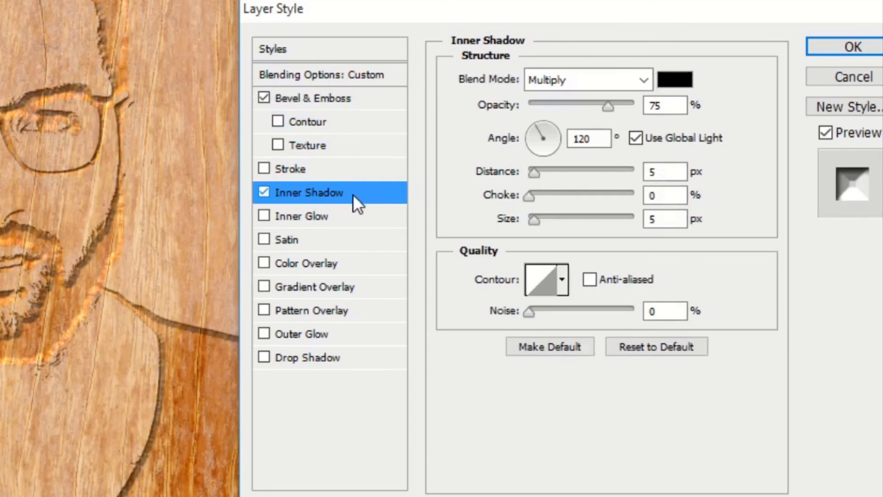
mouse_move(573, 116)
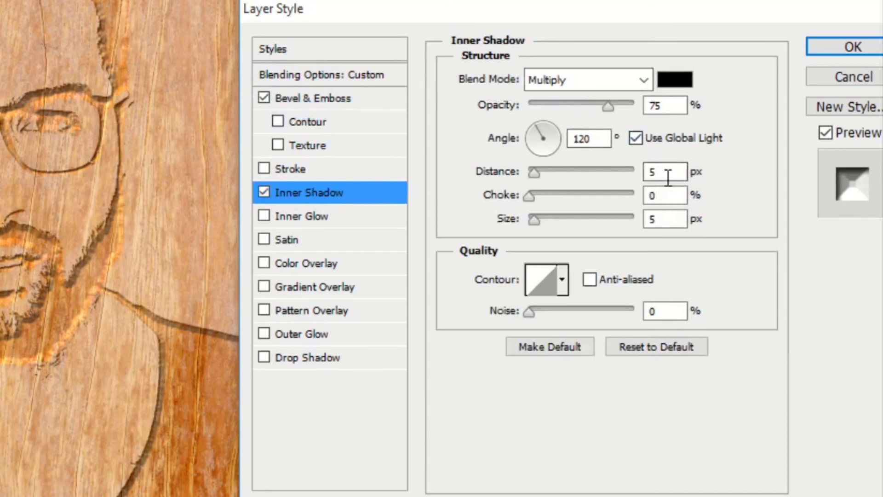
triple_click(664, 171)
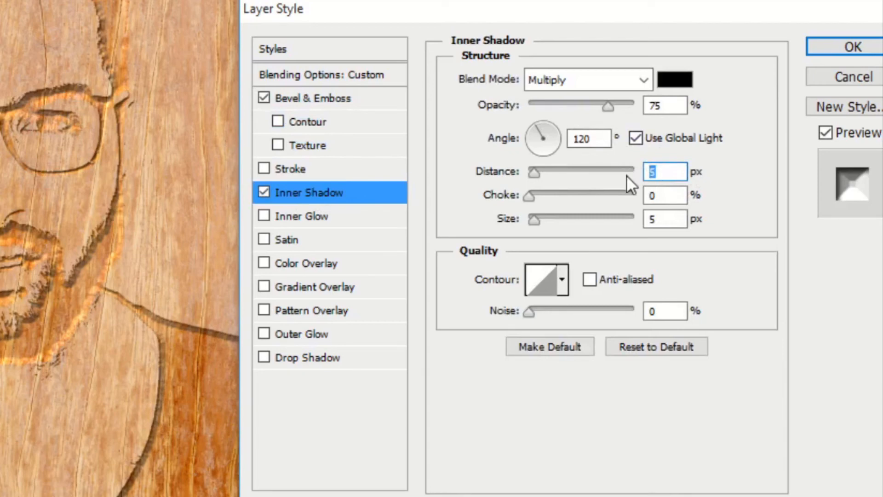
mouse_move(628, 180)
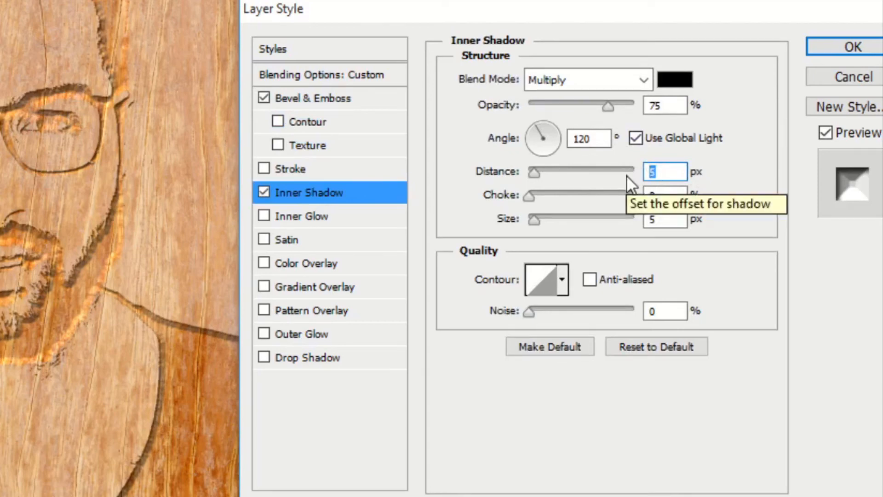
type("25")
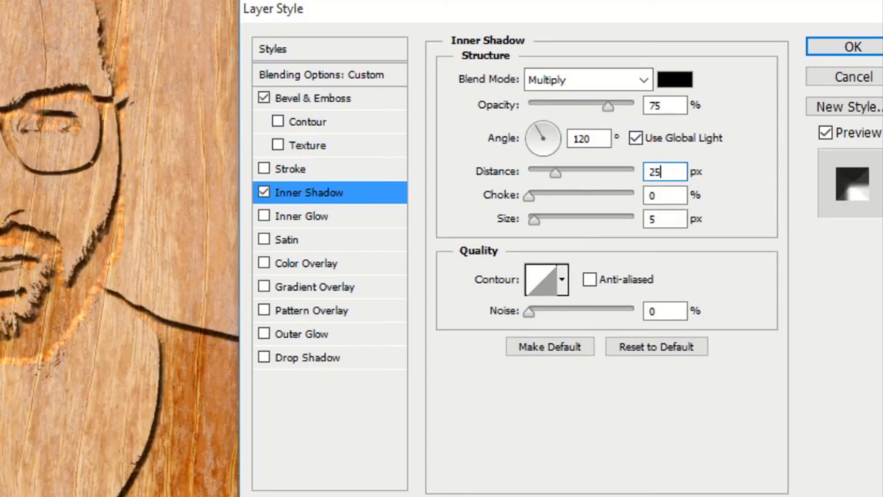
left_click(663, 195)
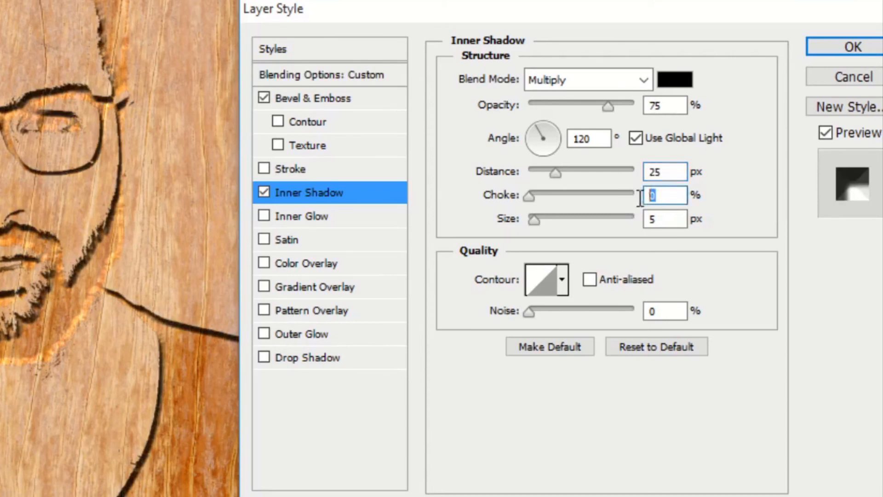
type("3")
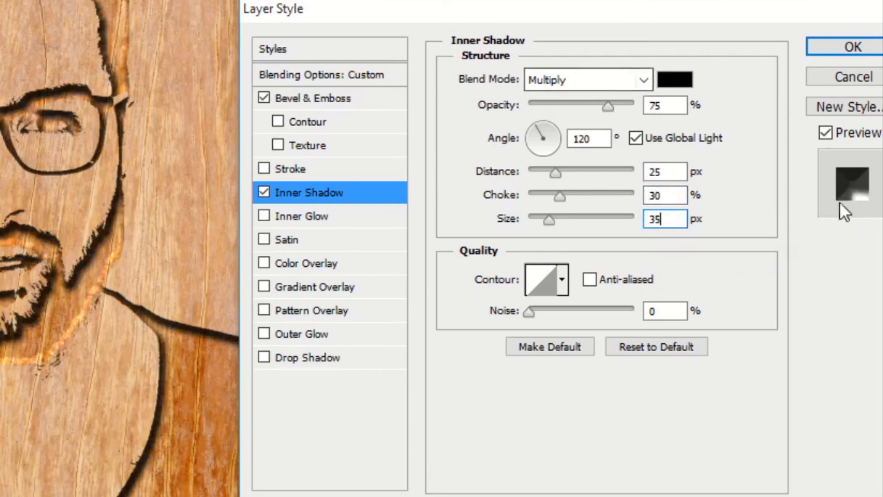
left_click(852, 47)
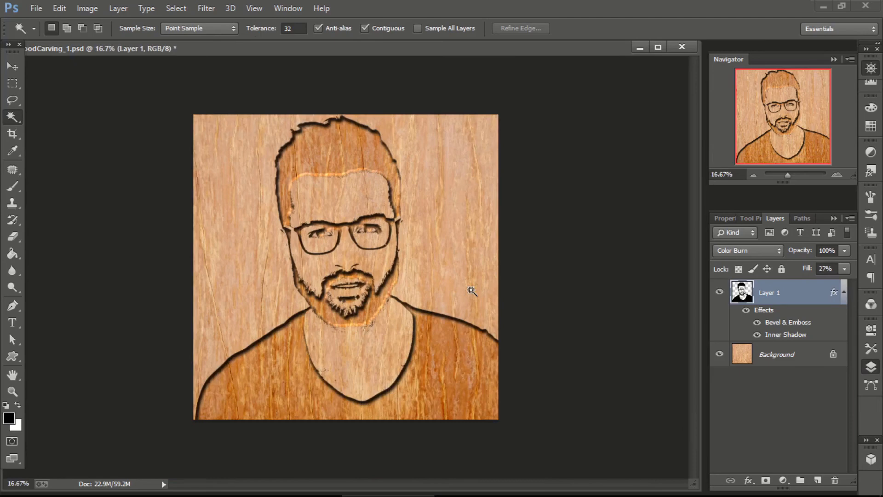
mouse_move(729, 252)
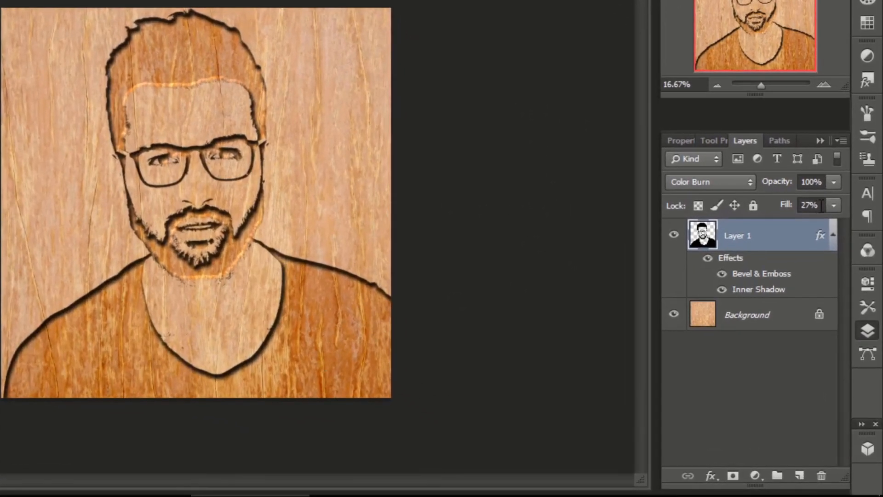
- Drag Layer 1's fill through several values and settle it at 21%
left_click_drag(811, 204, 783, 225)
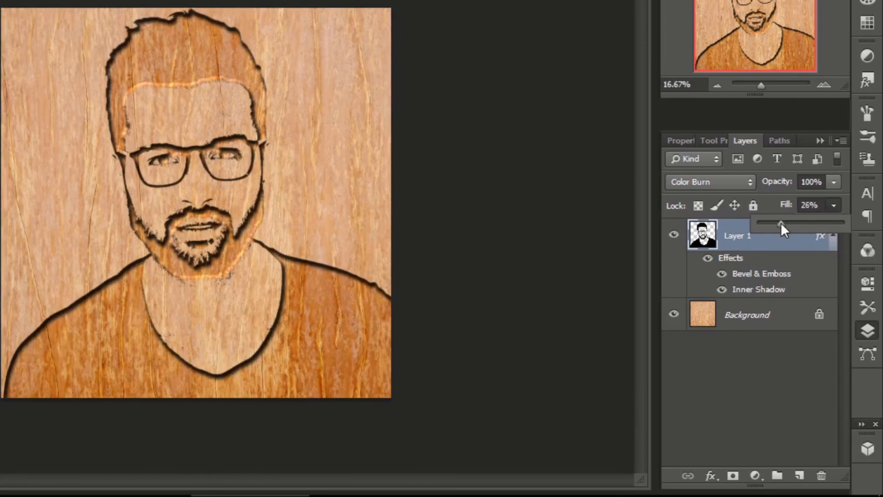
left_click_drag(782, 224, 760, 224)
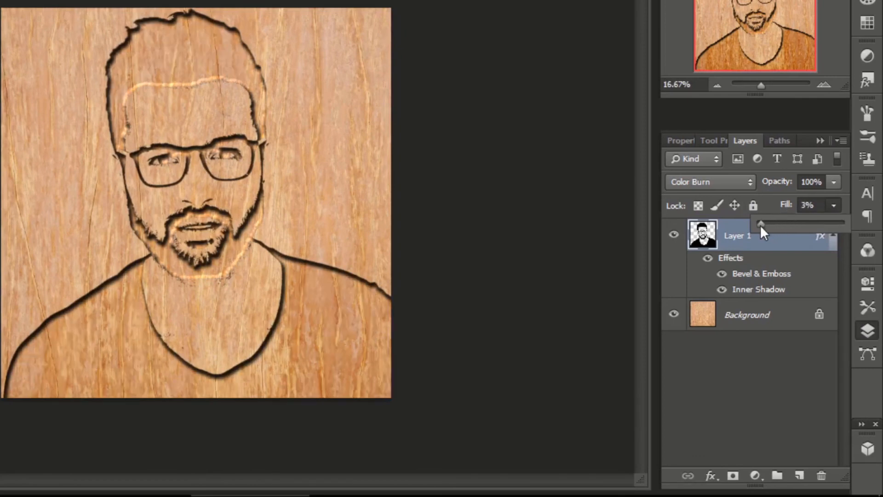
left_click_drag(761, 225, 793, 225)
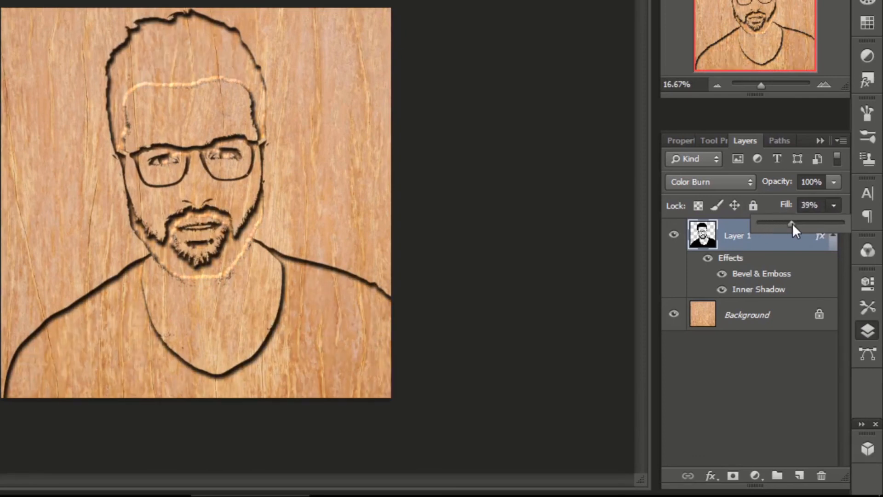
left_click_drag(794, 221, 791, 221)
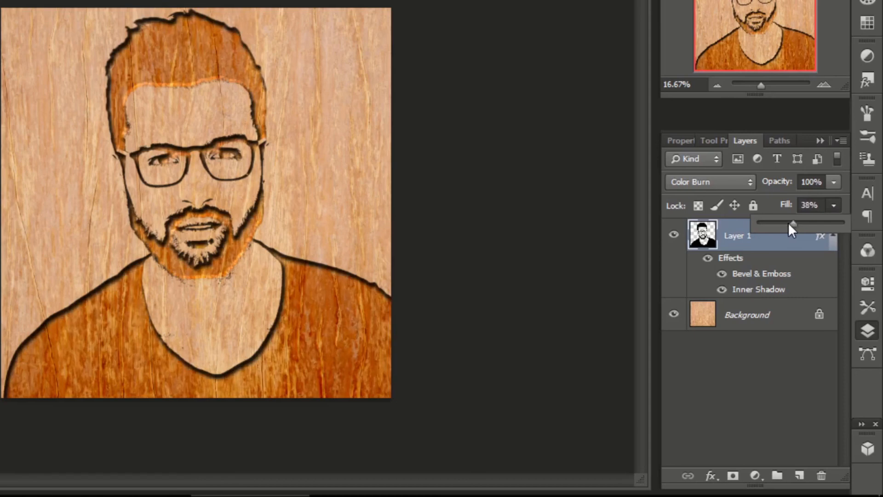
left_click_drag(794, 223, 774, 223)
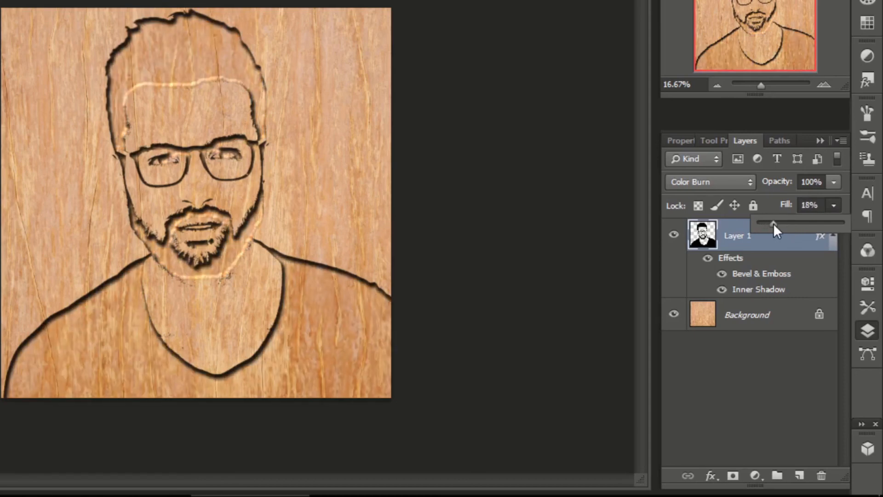
left_click_drag(777, 223, 788, 223)
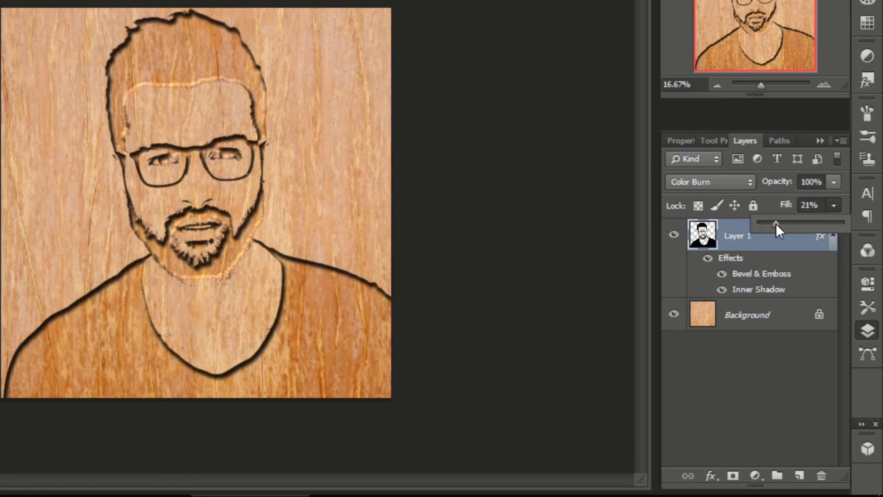
mouse_move(454, 237)
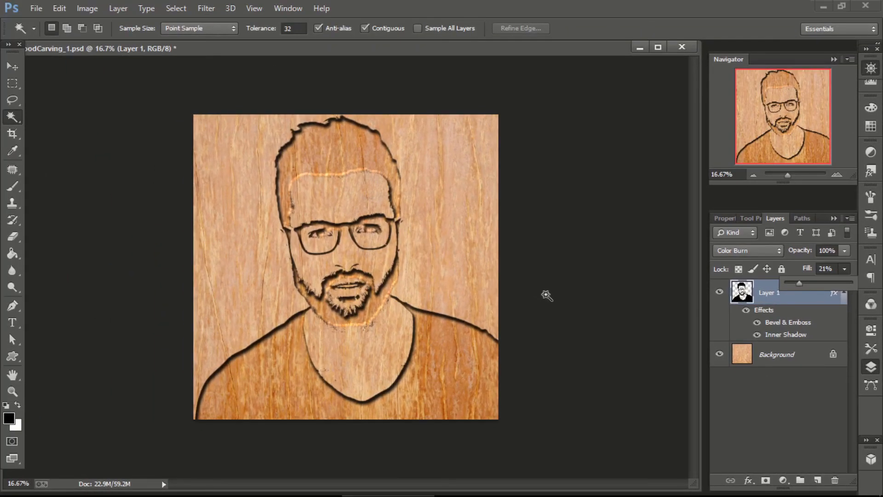
mouse_move(544, 289)
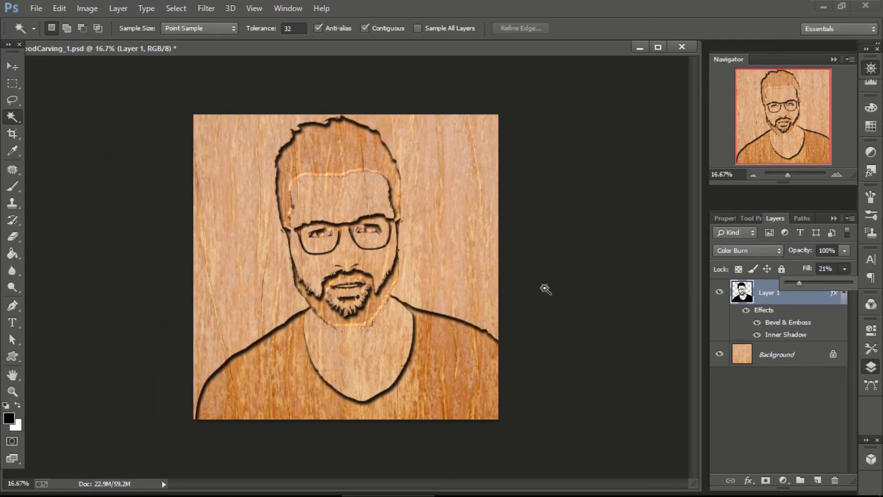